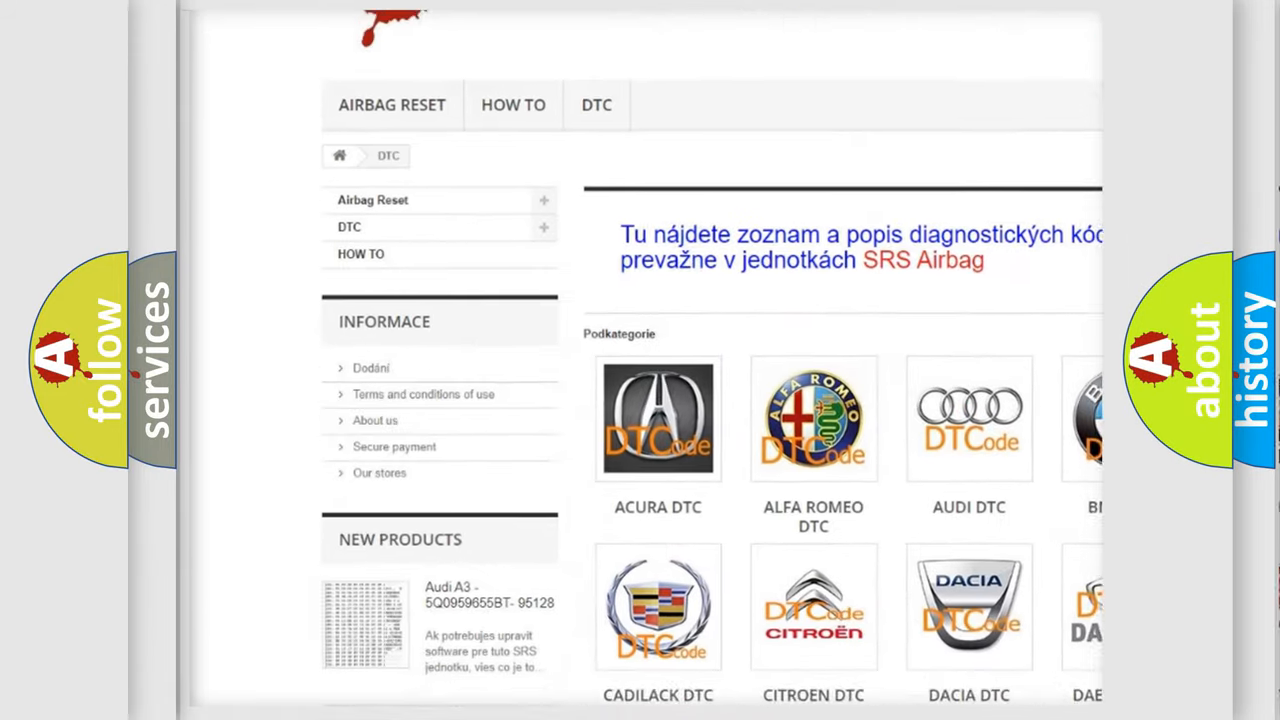
scroll("down", 3)
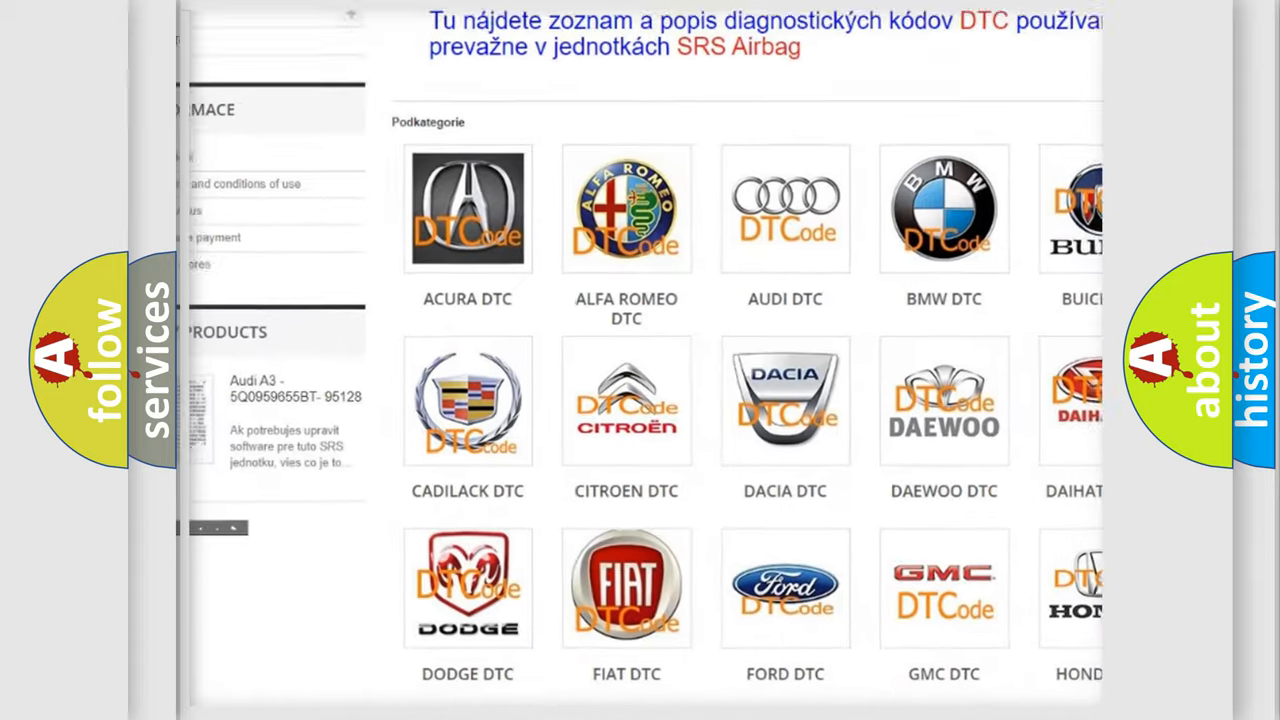
scroll("down", 3)
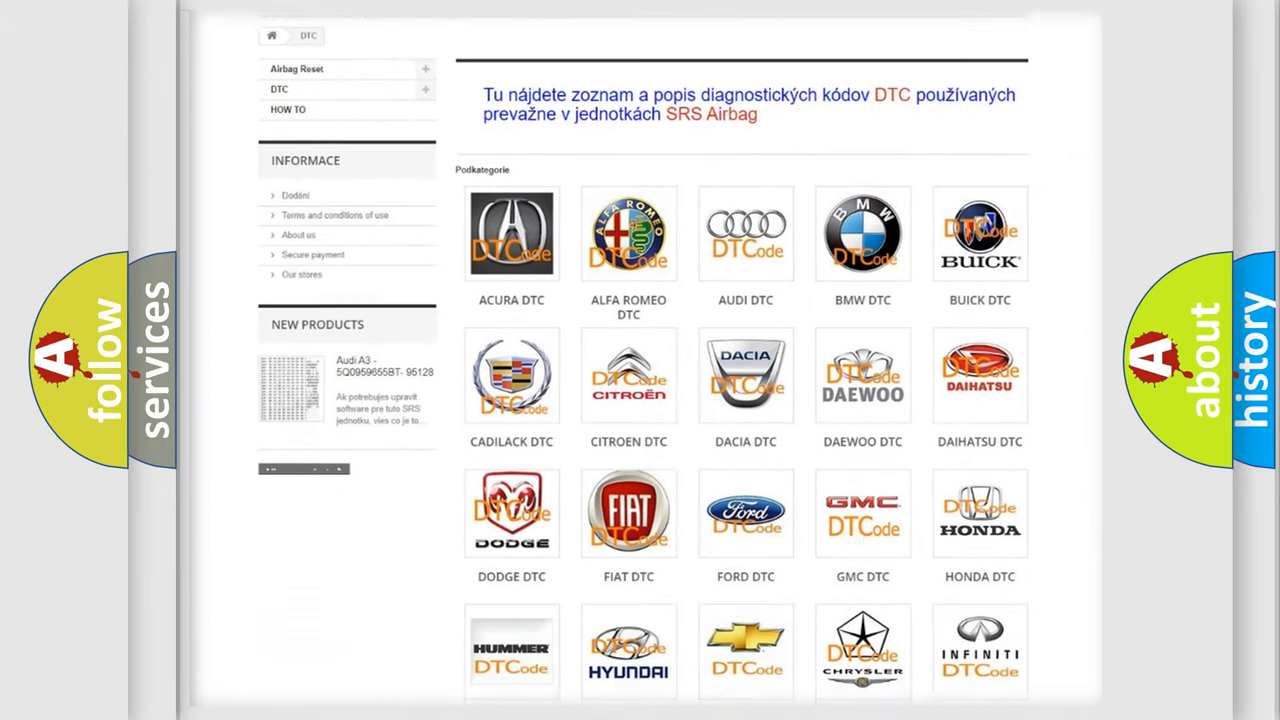
scroll("down", 3)
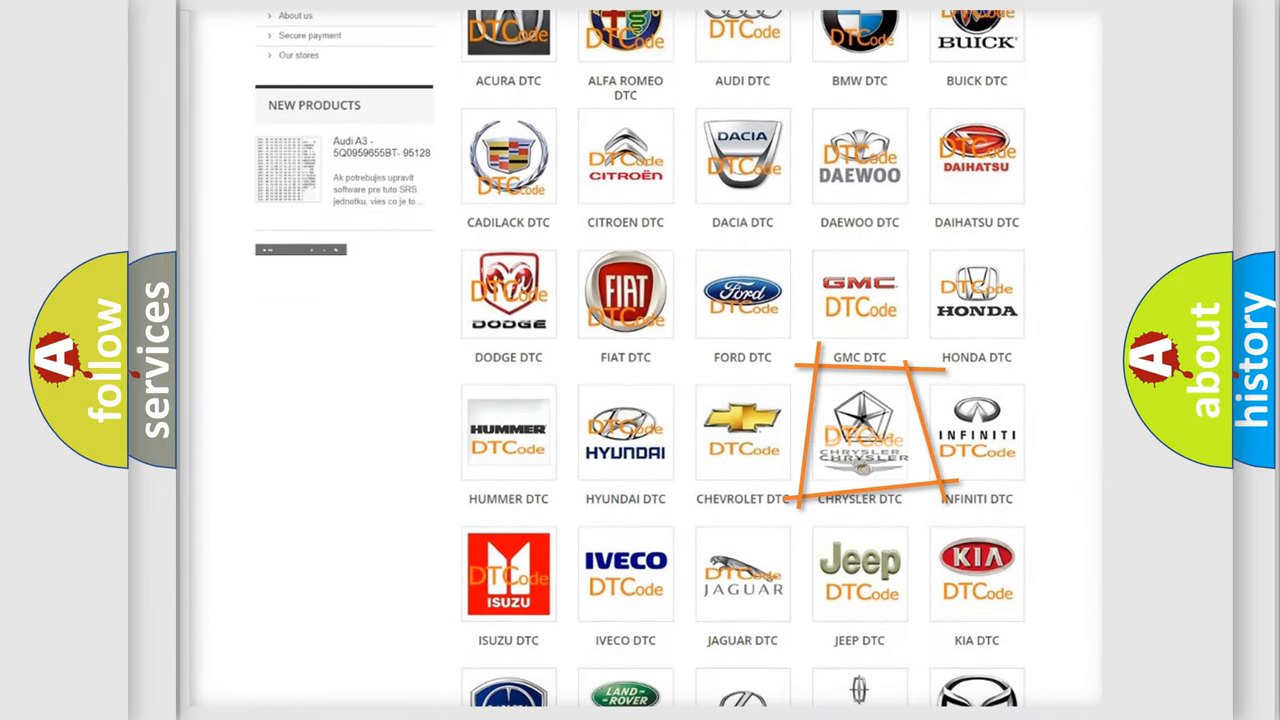